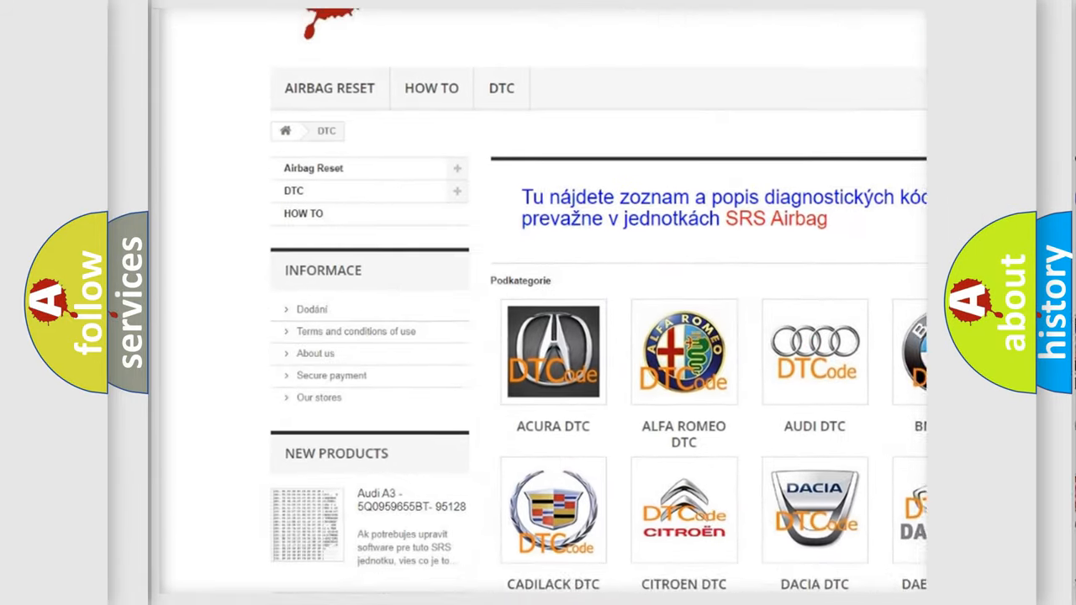
scroll("down", 3)
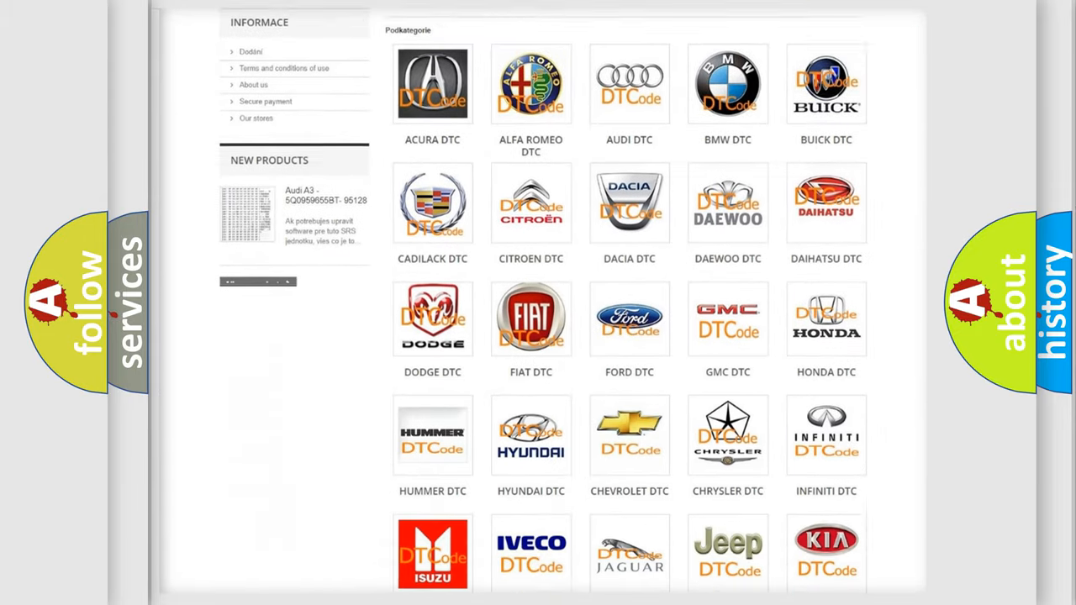
scroll("down", 3)
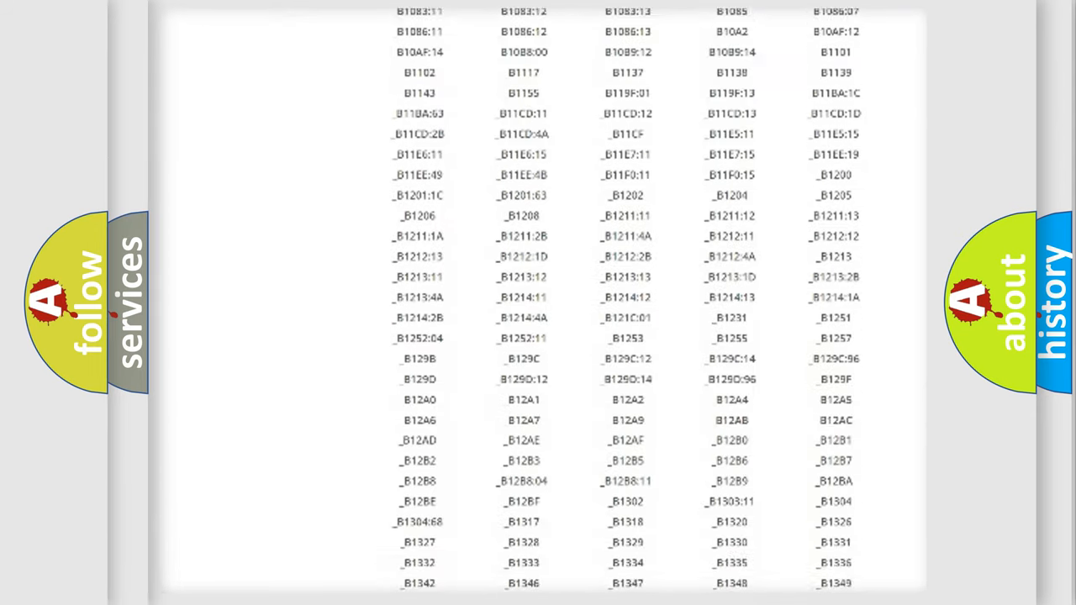
scroll("down", 3)
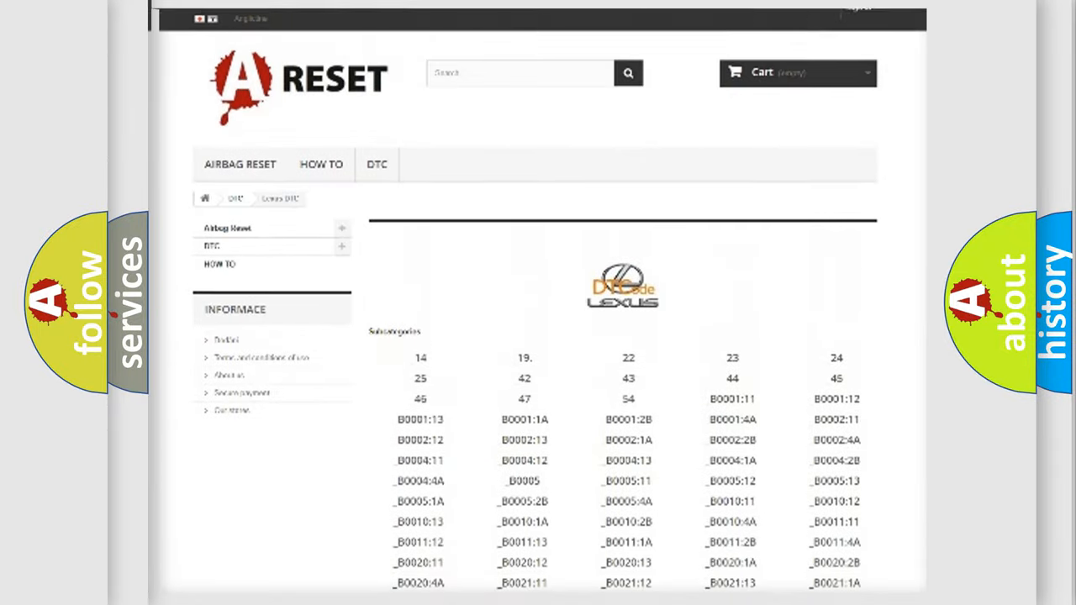
scroll("up", 3)
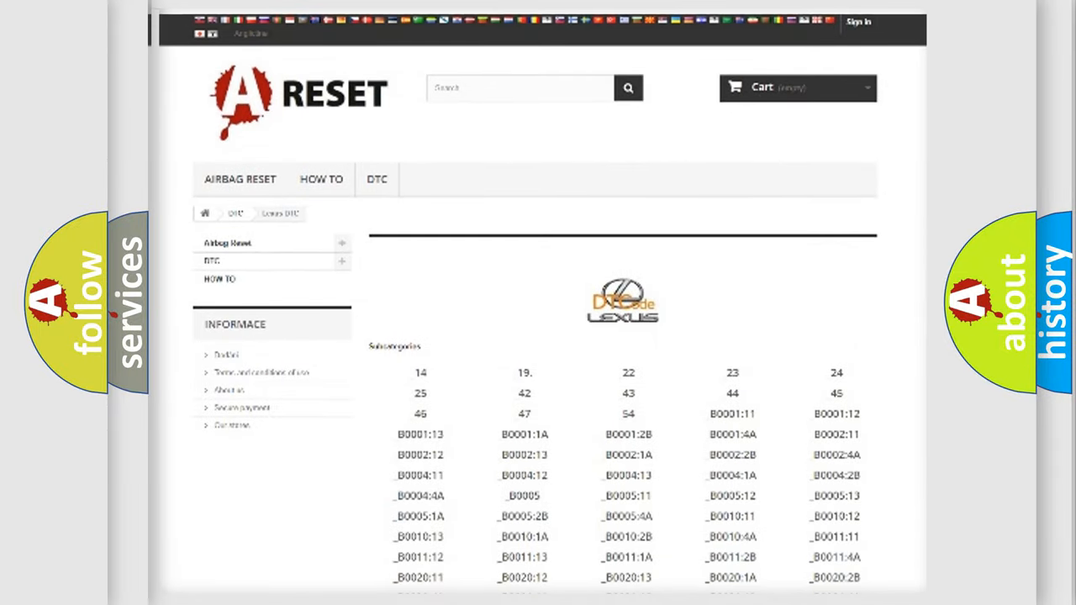